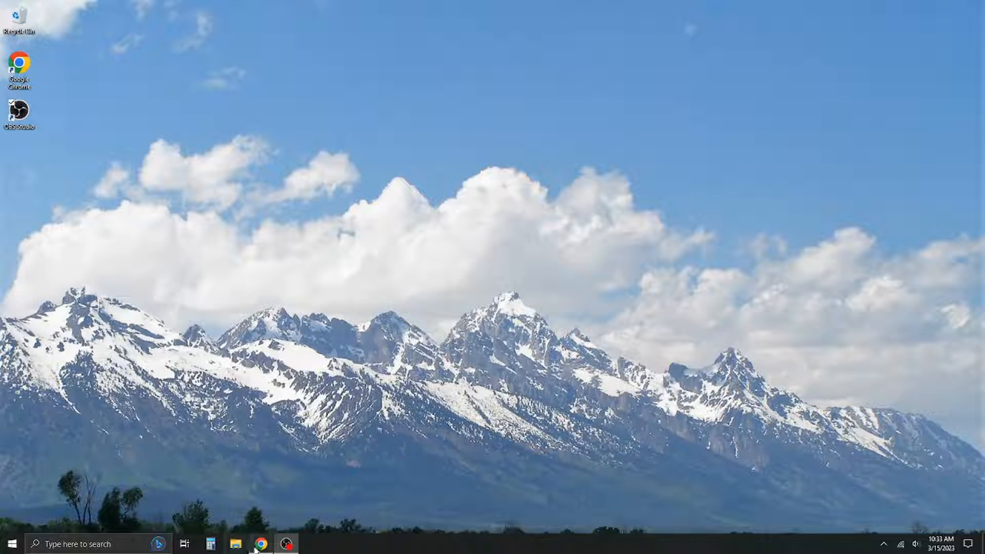
mouse_move(259, 543)
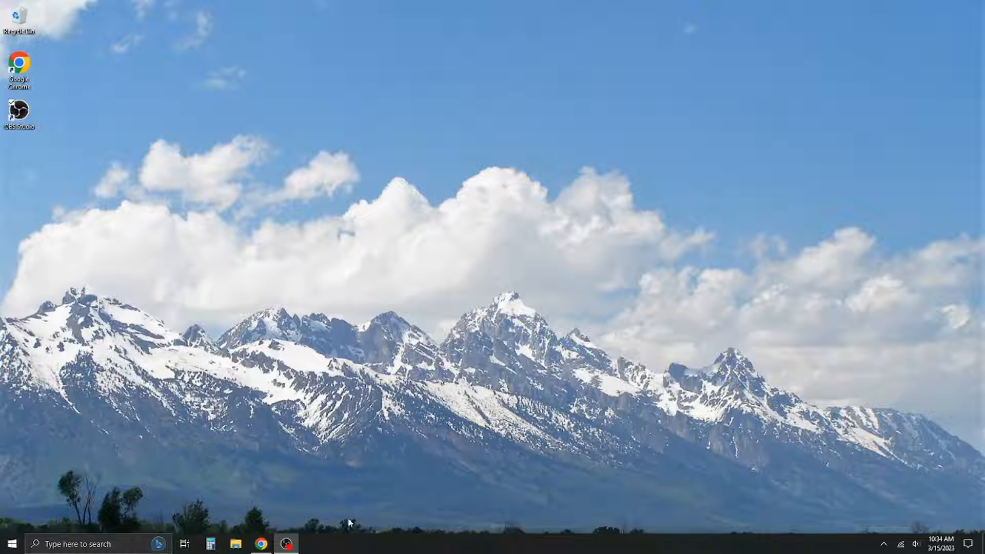
Bring Chrome forward and return from the registration form to the GRYPHAX download links
left_click(260, 543)
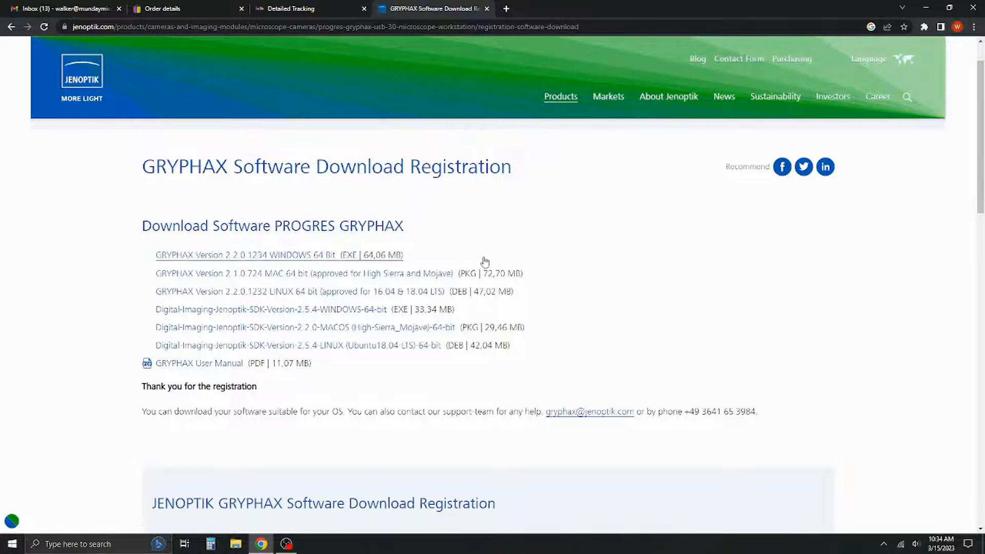
scroll("up", 3)
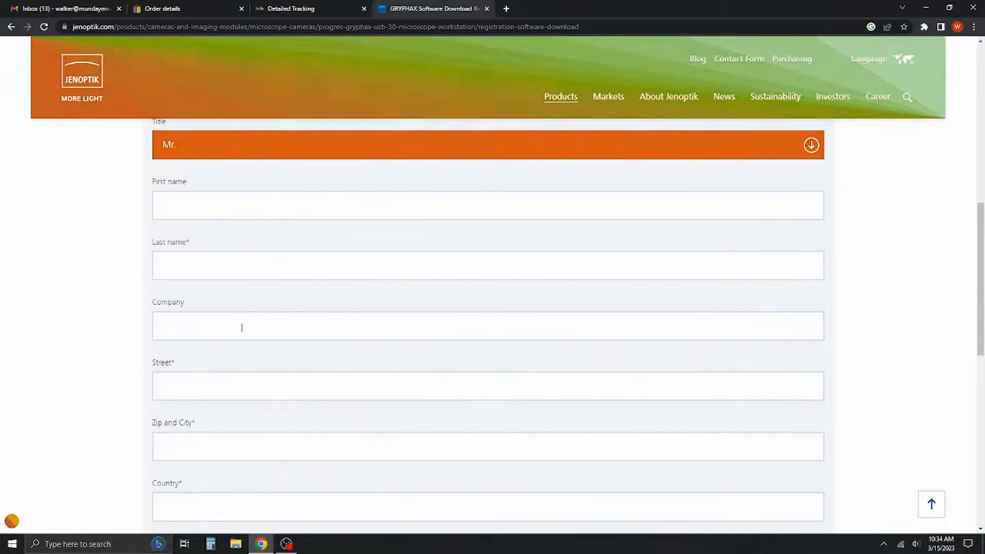
scroll("down", 3)
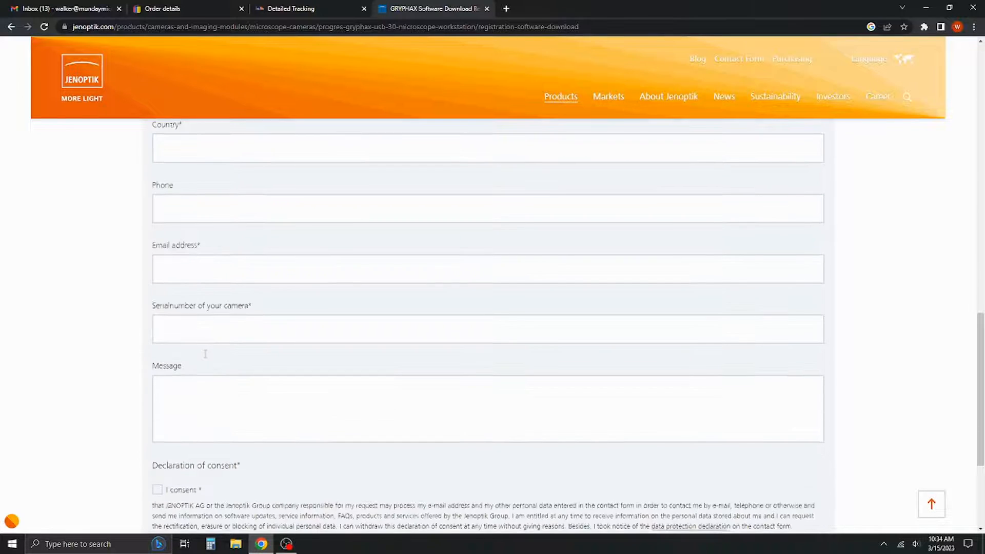
scroll("up", 3)
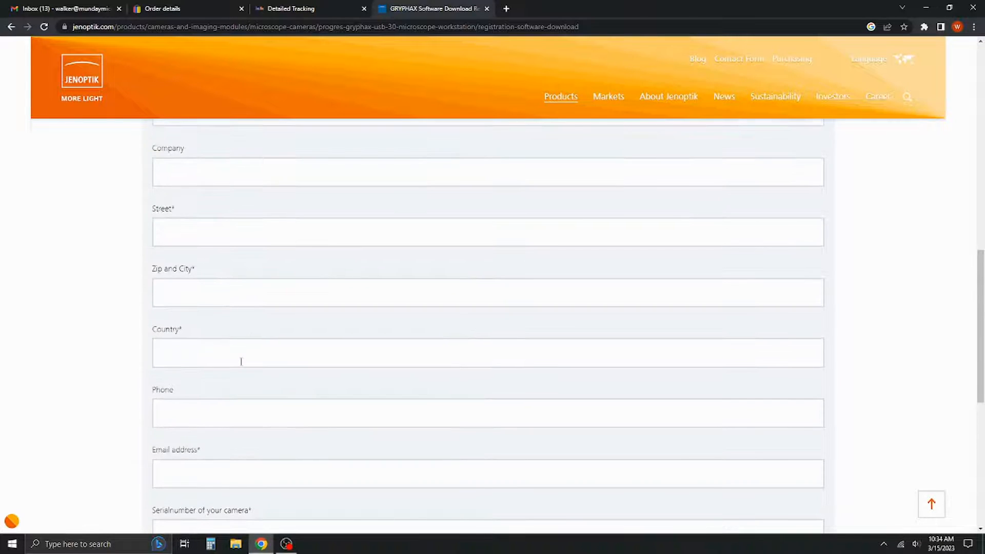
scroll("up", 3)
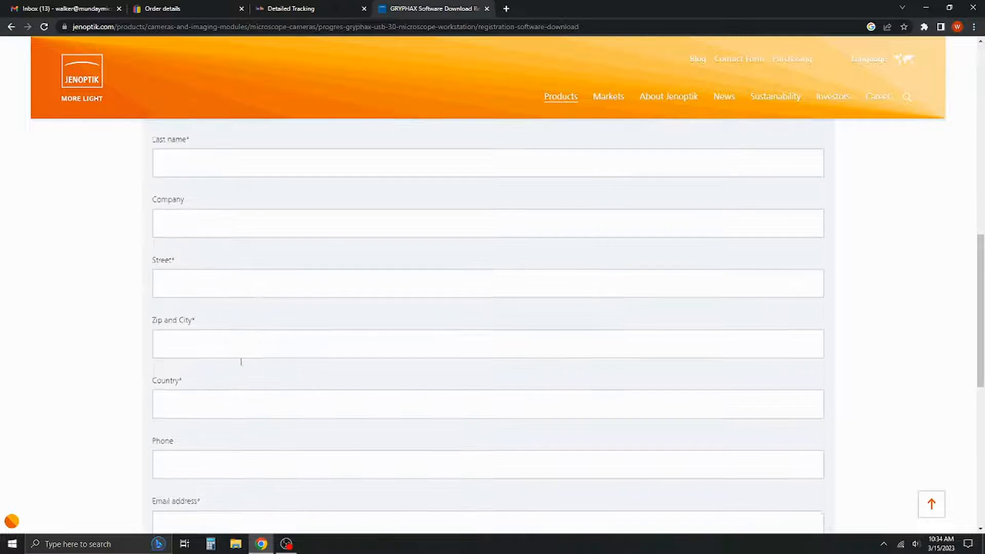
scroll("up", 3)
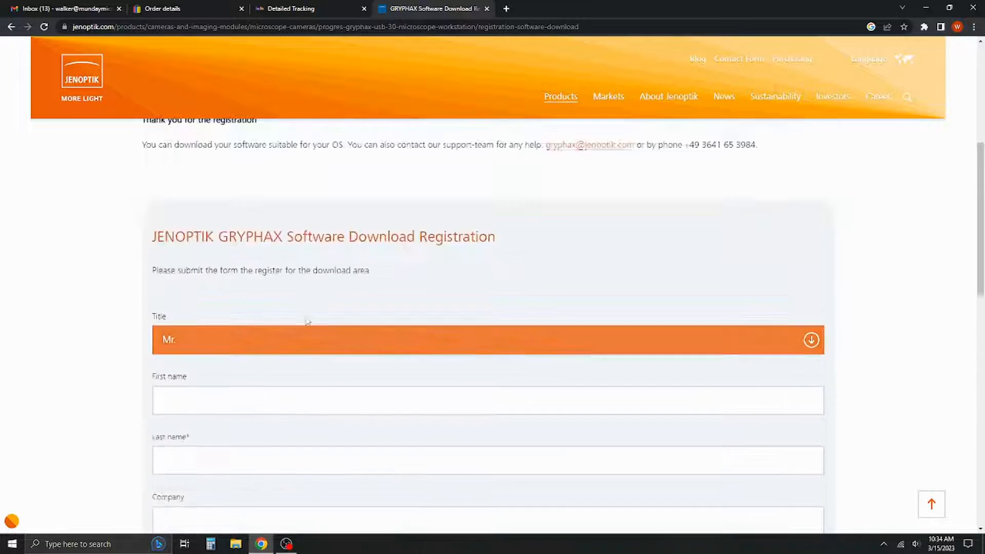
scroll("up", 3)
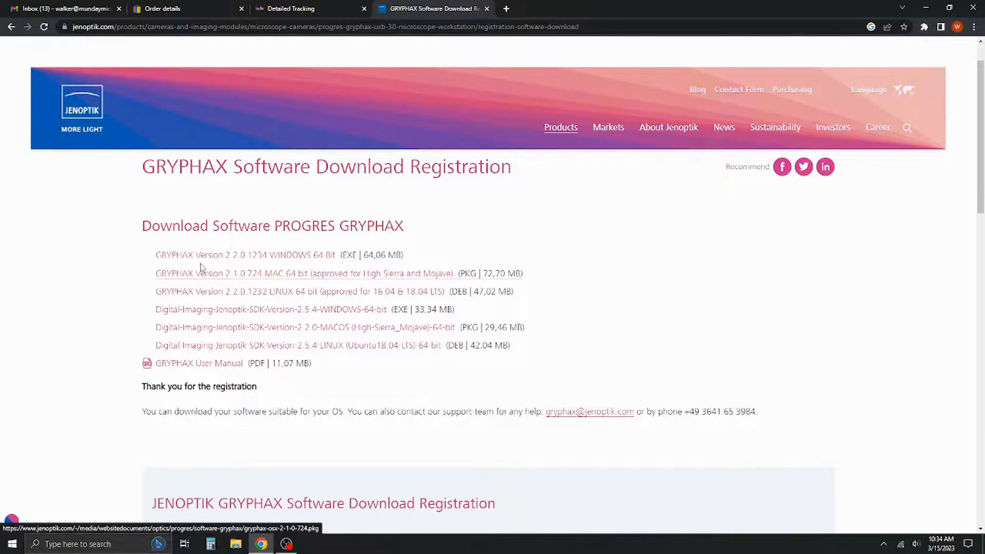
Get the GRYPHAX Version 2.2.0.1234 Windows 64-bit .exe installer downloaded
scroll("down", 3)
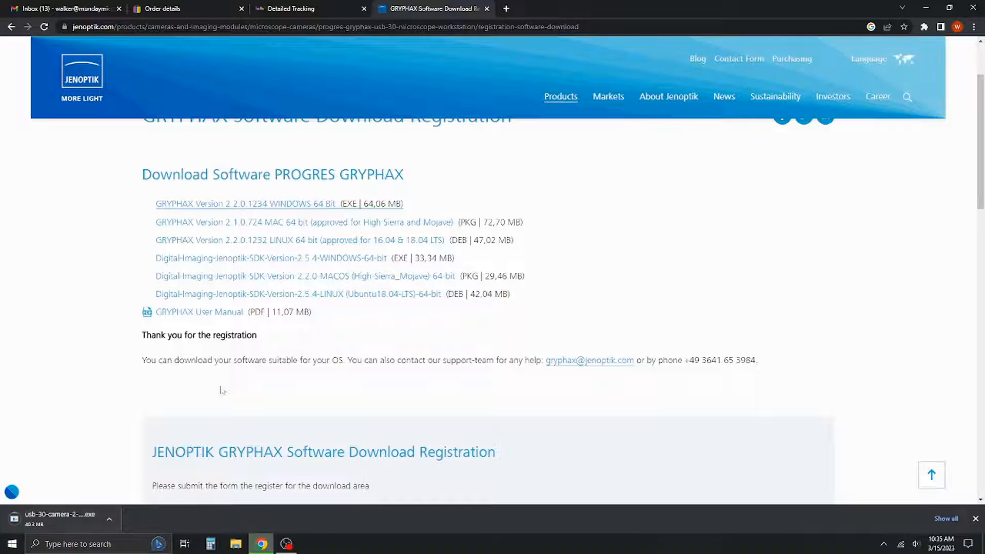
mouse_move(199, 312)
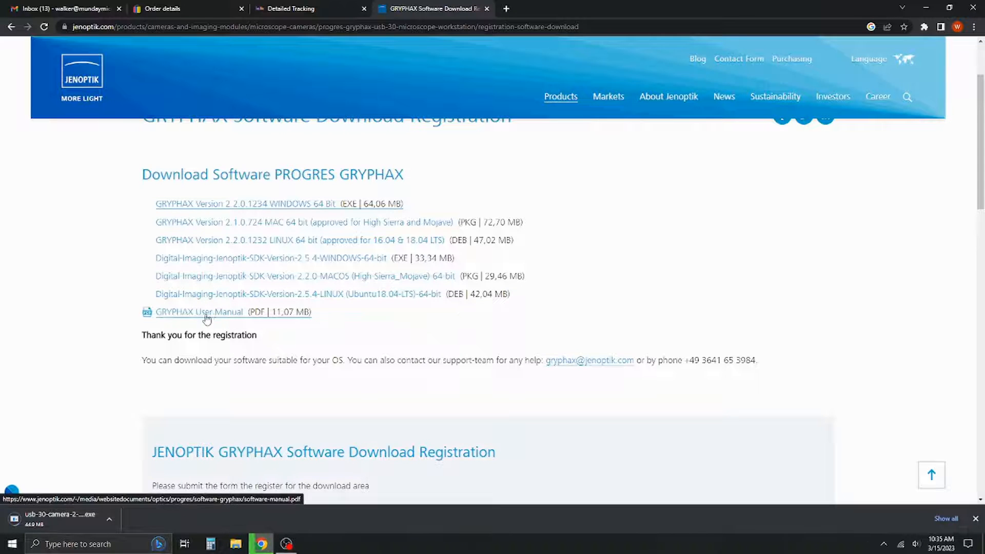
mouse_move(343, 341)
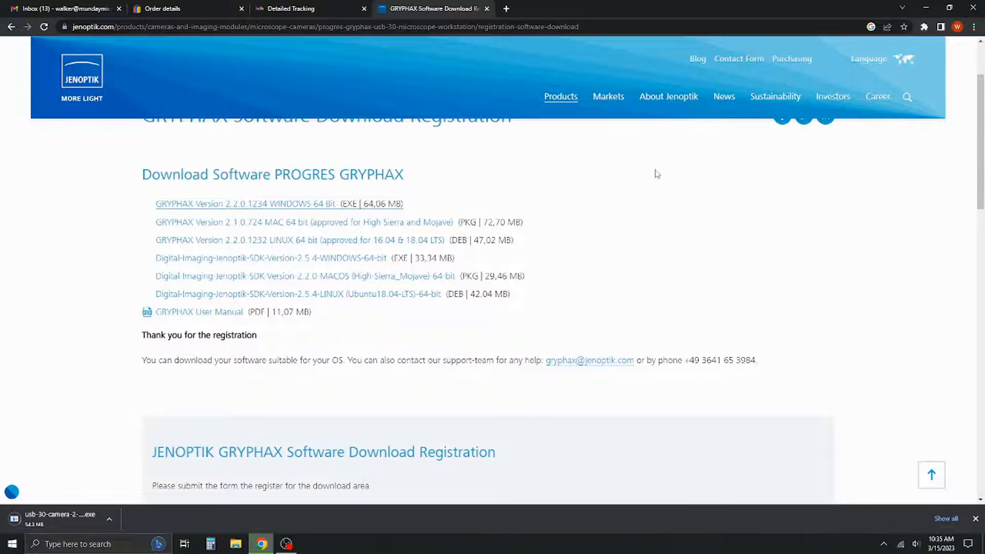
scroll("down", 3)
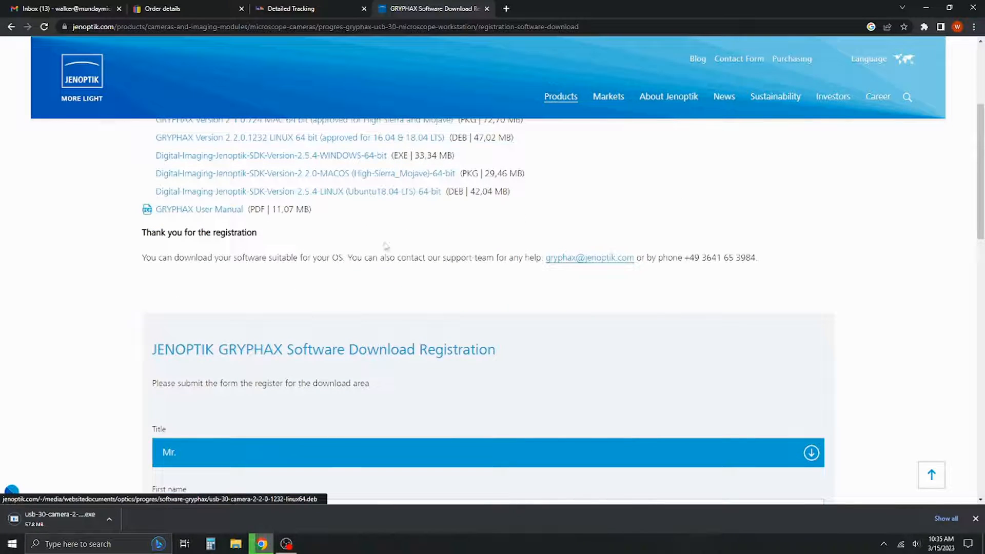
scroll("down", 3)
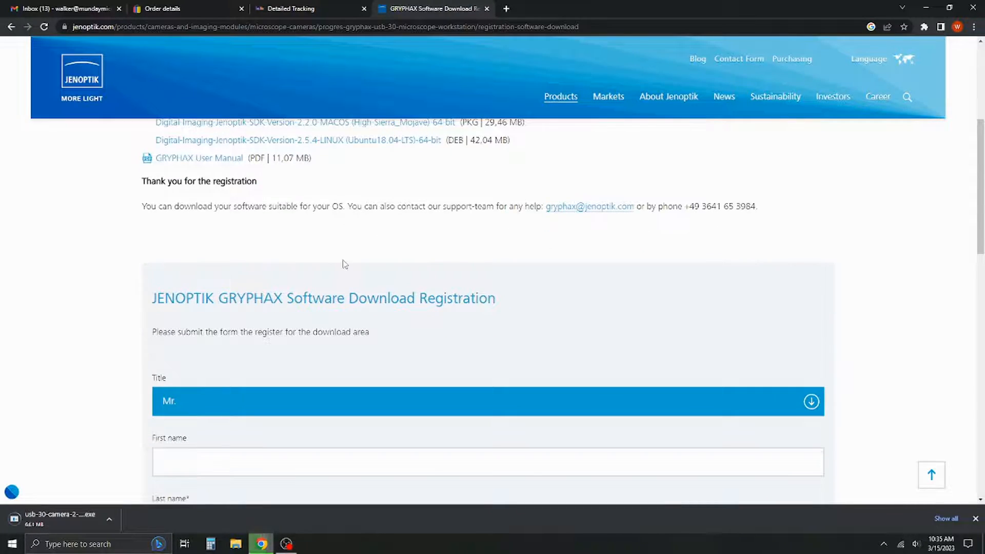
scroll("up", 3)
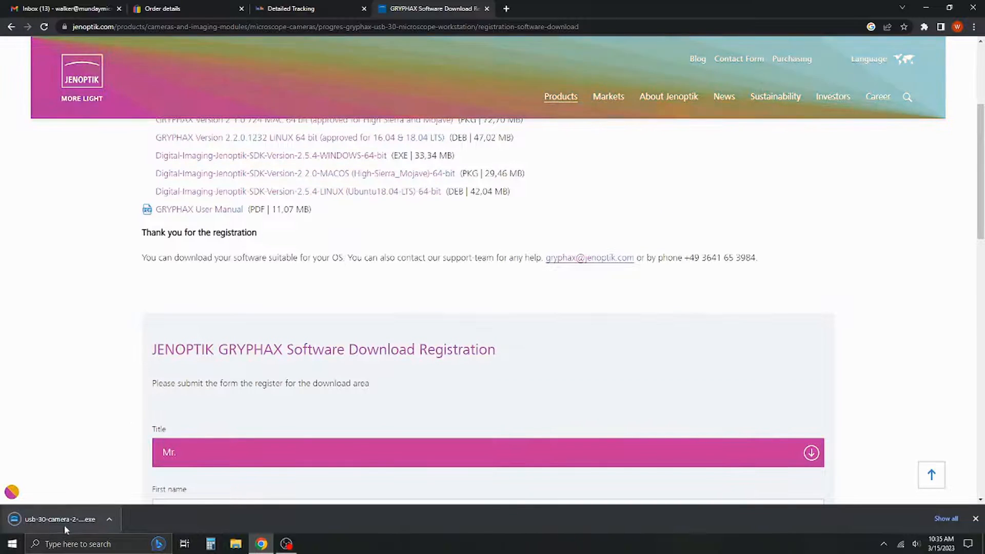
mouse_move(59, 519)
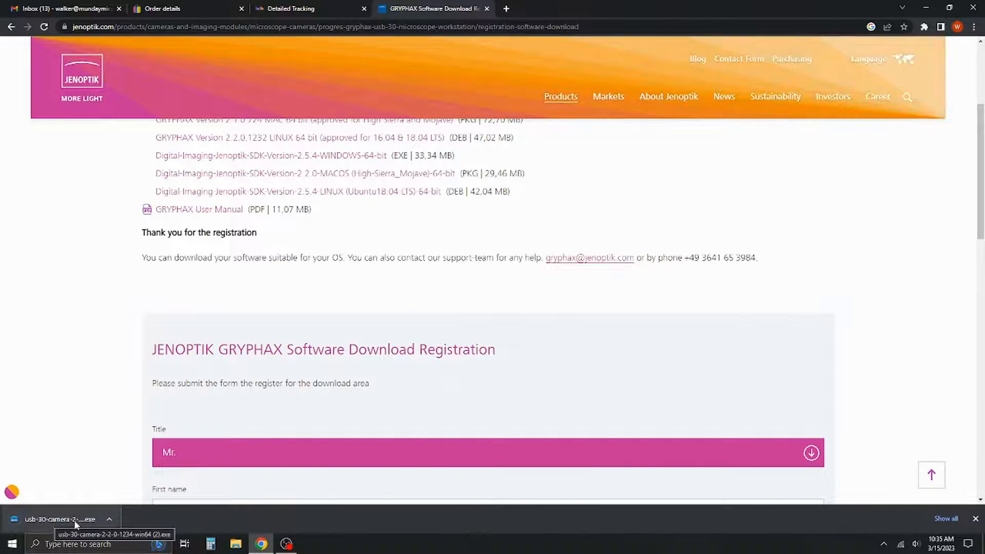
Run the downloaded usb-30-camera .exe from Chrome's download bar
left_click(60, 519)
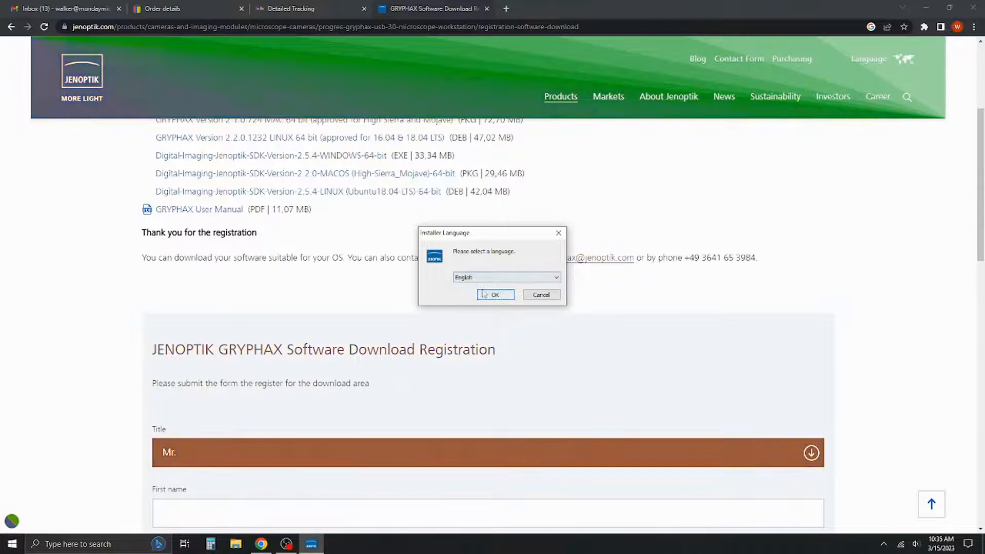
Confirm English, pass the welcome page and accept the license agreement
left_click(495, 295)
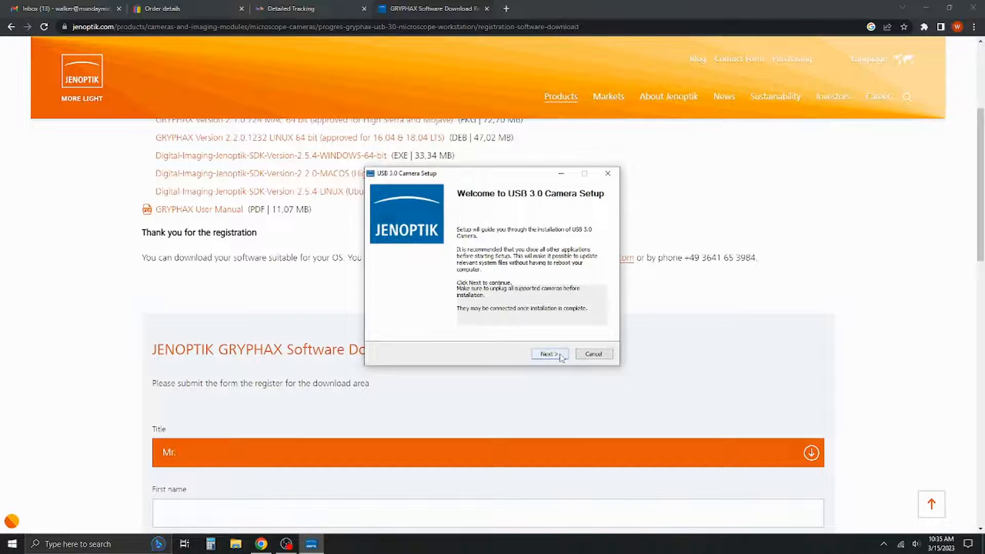
left_click(549, 353)
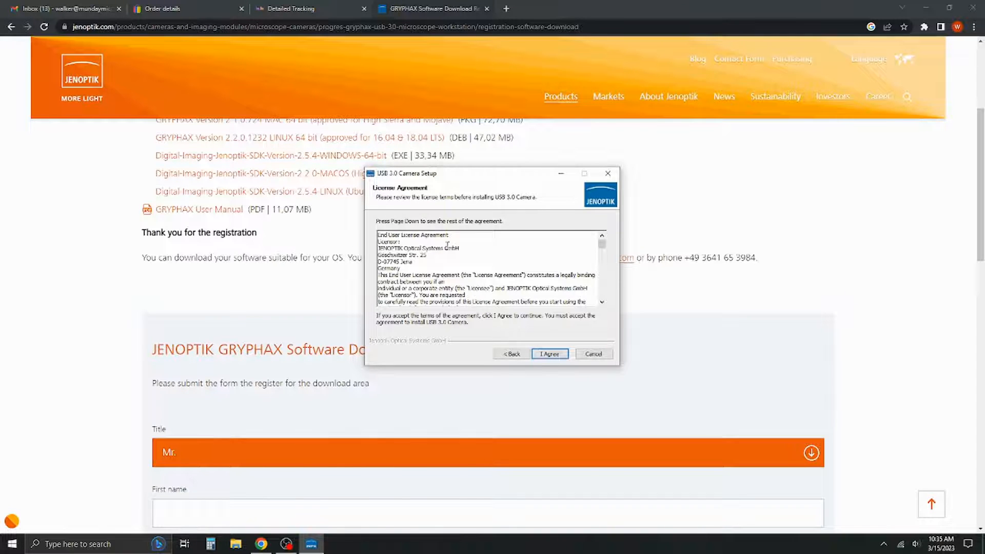
scroll("down", 3)
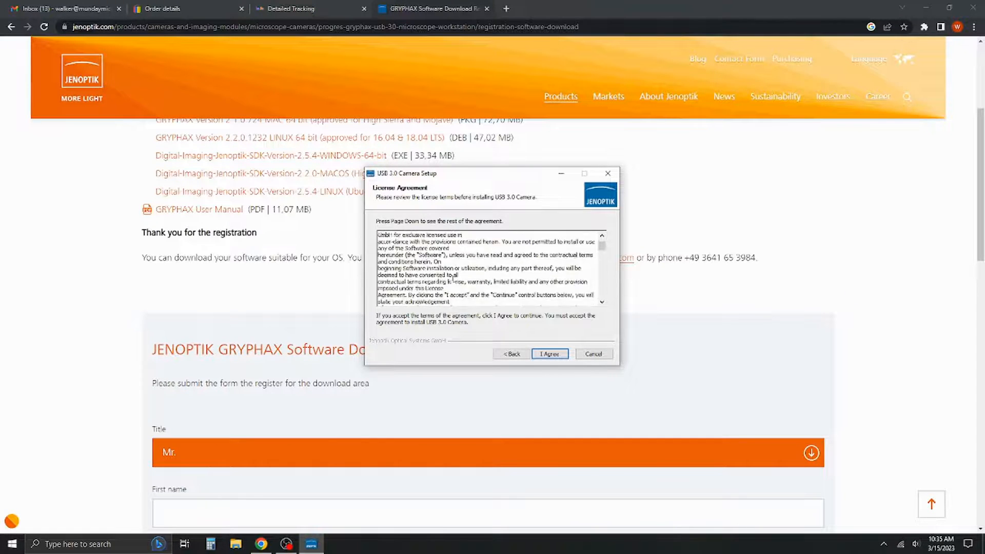
scroll("down", 3)
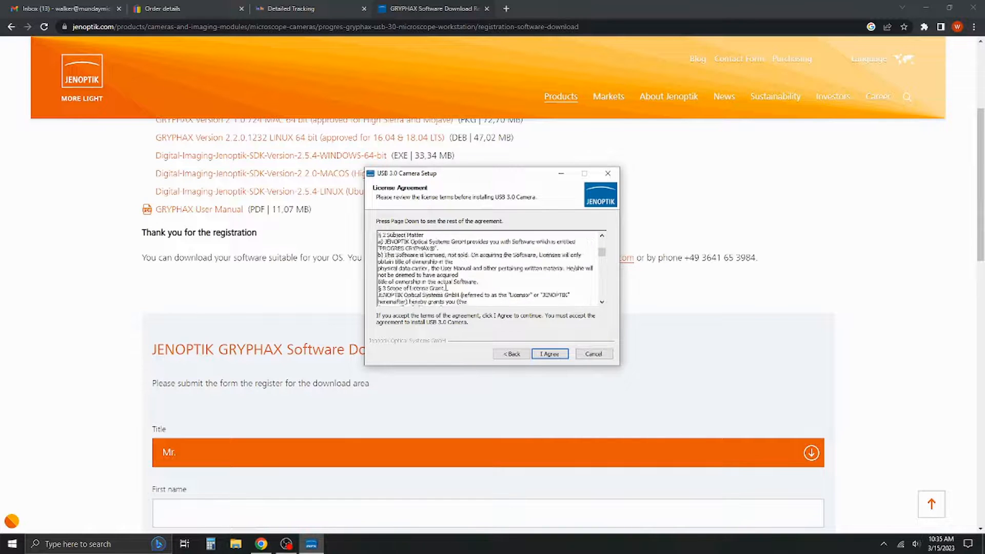
scroll("down", 3)
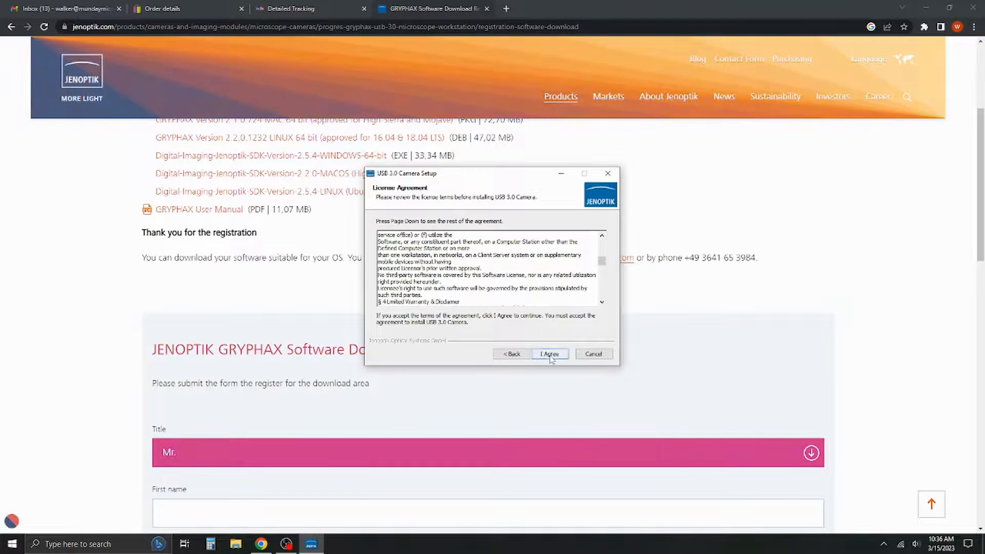
left_click(548, 353)
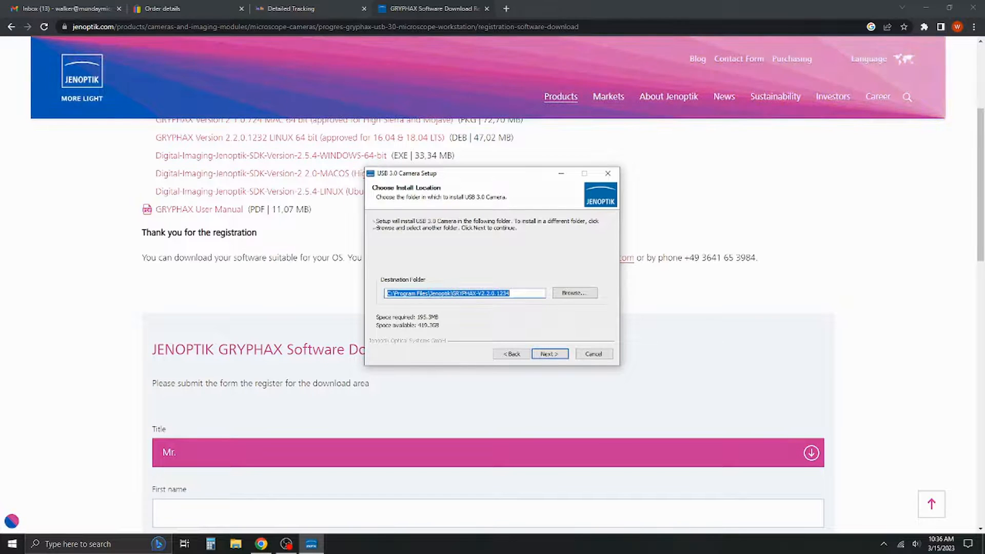
mouse_move(445, 312)
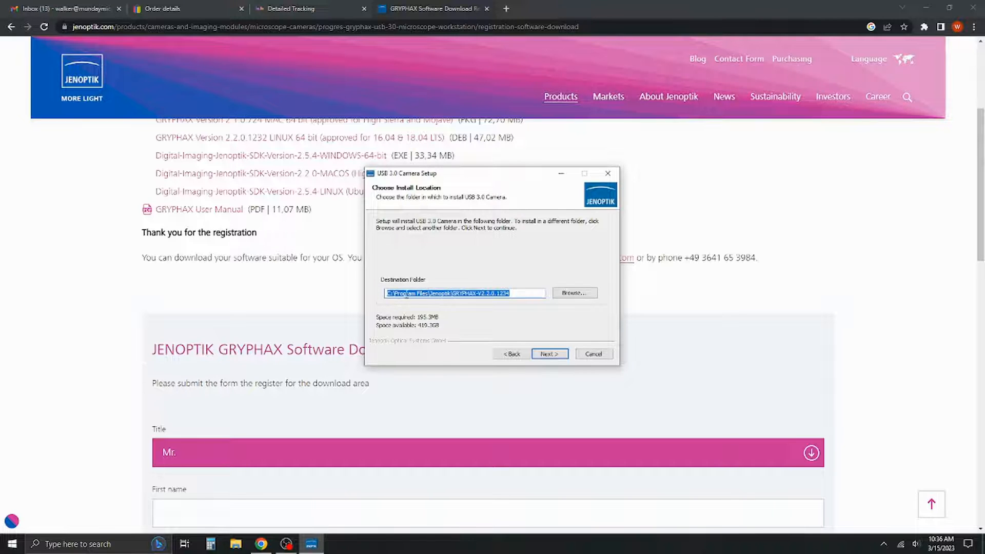
mouse_move(572, 339)
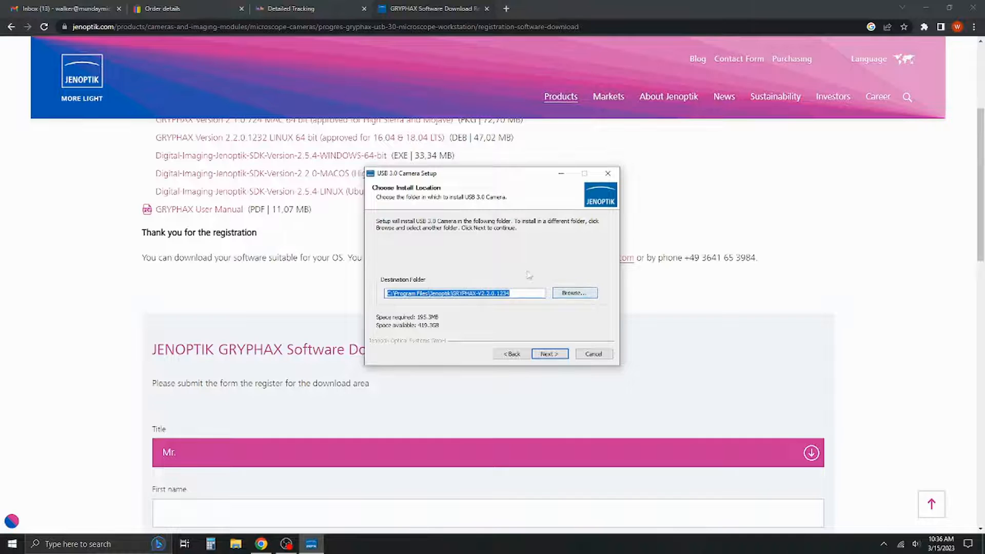
mouse_move(493, 325)
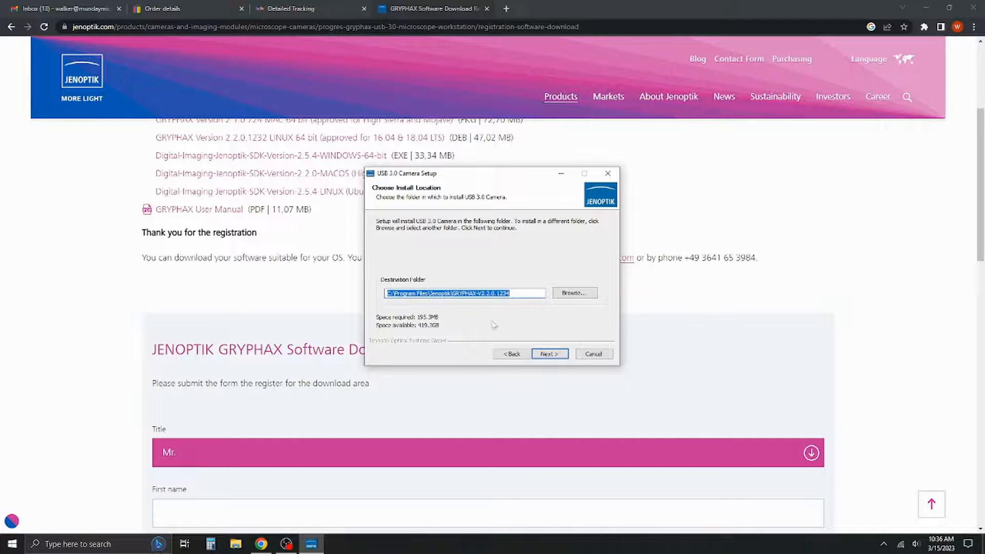
Keep the default GRYPHAX folder and components and install until the Completing Setup page
left_click(548, 354)
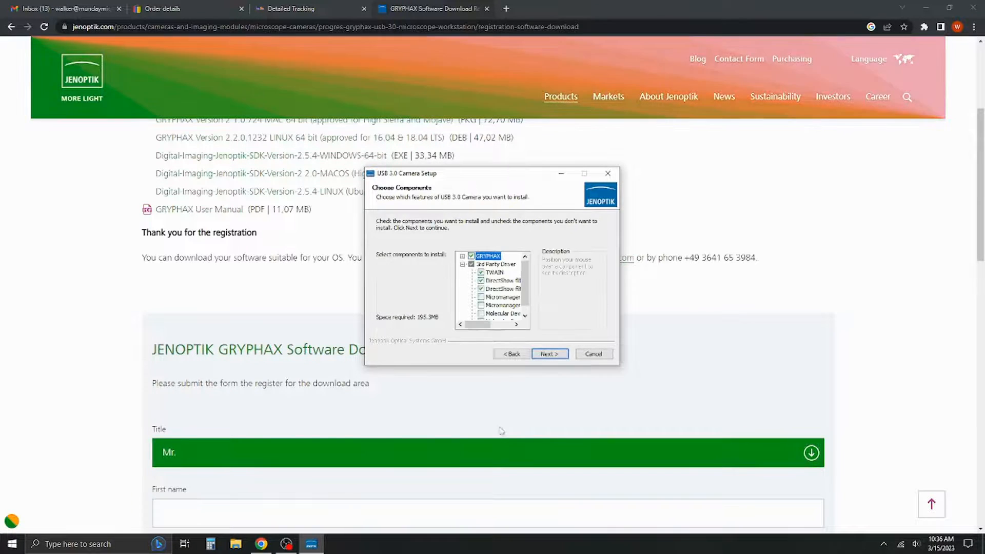
scroll("down", 3)
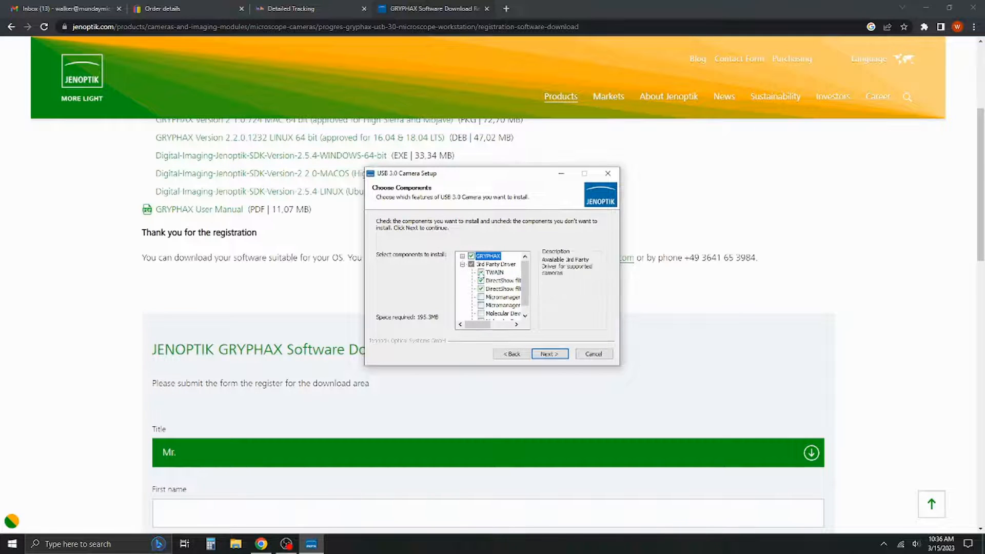
left_click(484, 289)
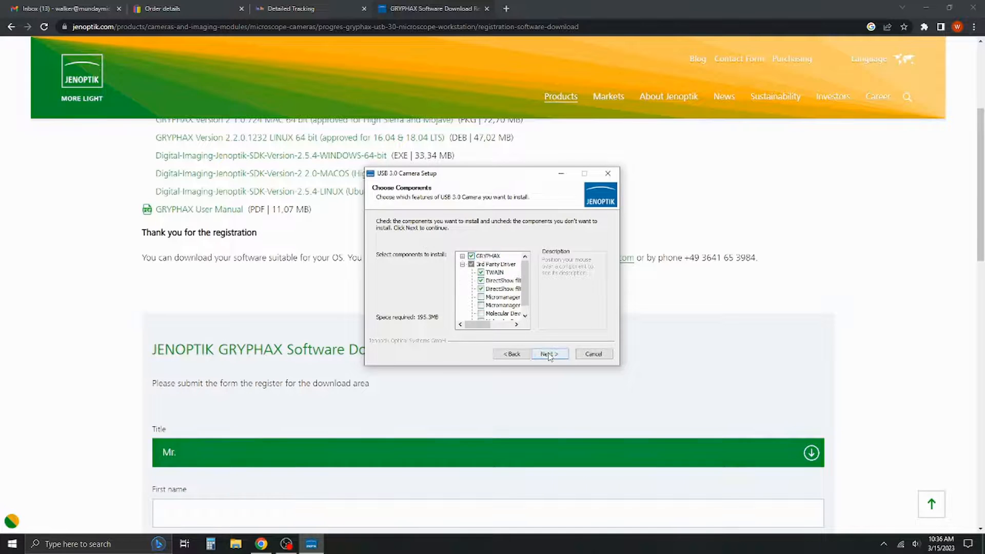
left_click(549, 353)
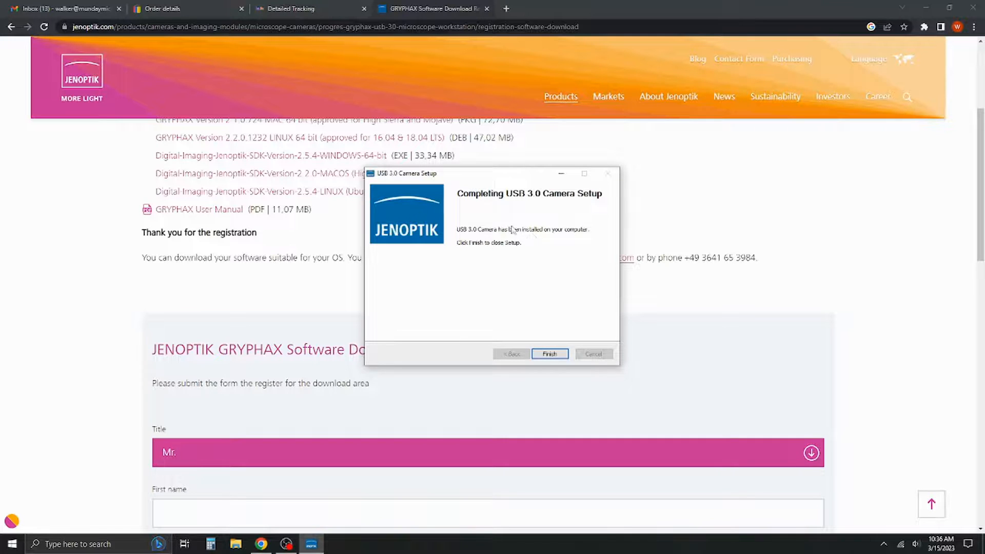
Finish the installer and minimize Chrome to reveal the desktop
left_click(549, 353)
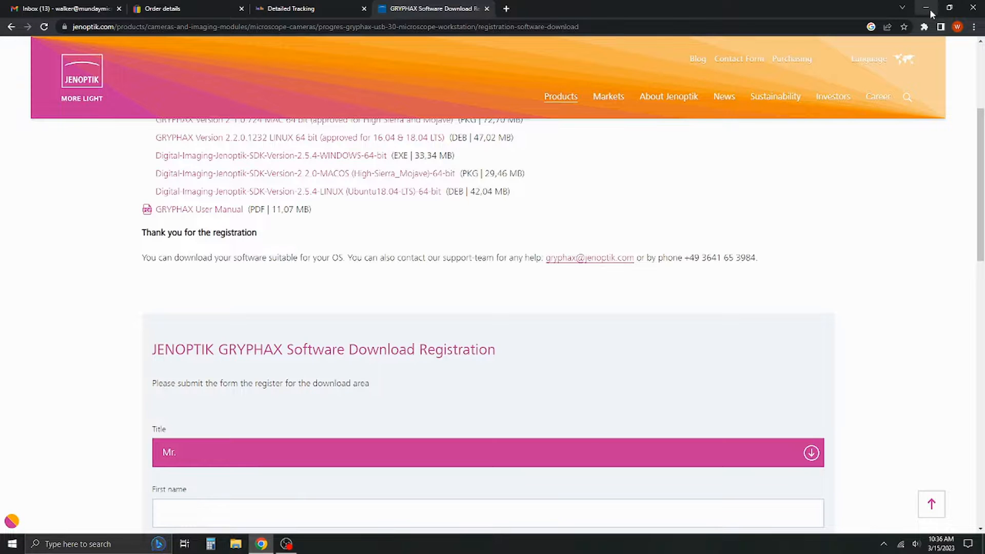
left_click(926, 7)
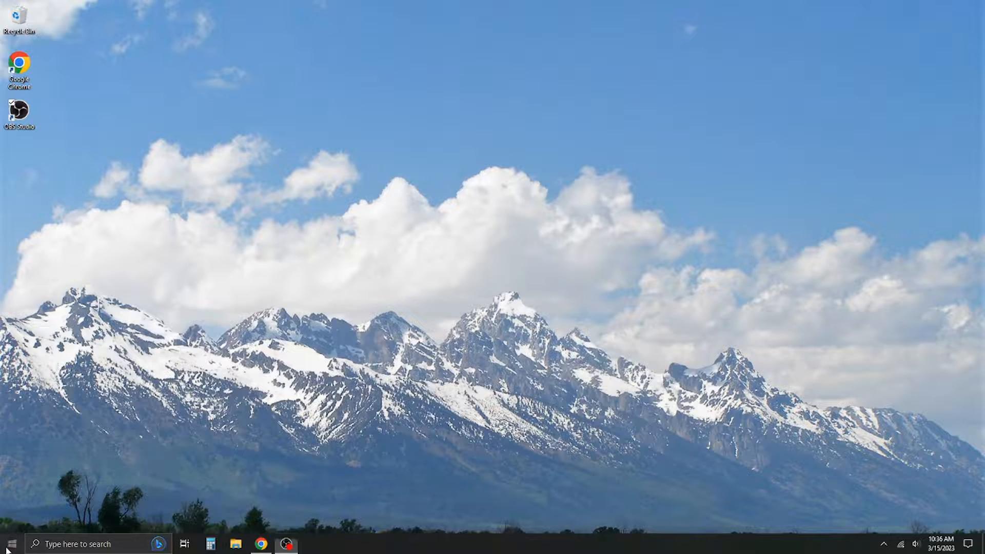
Expand the Jenoptik folder in the Start menu and launch GRYPHAX
left_click(9, 544)
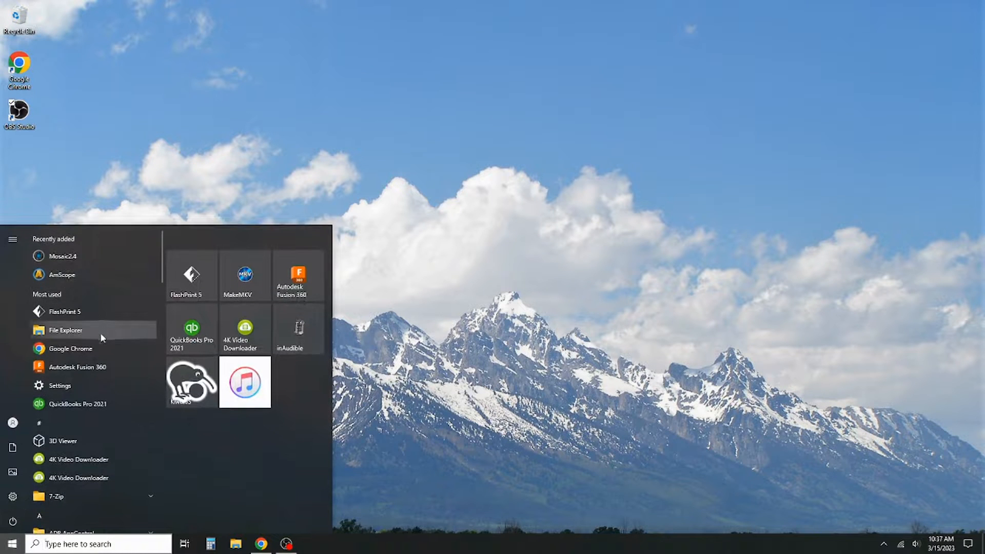
scroll("down", 3)
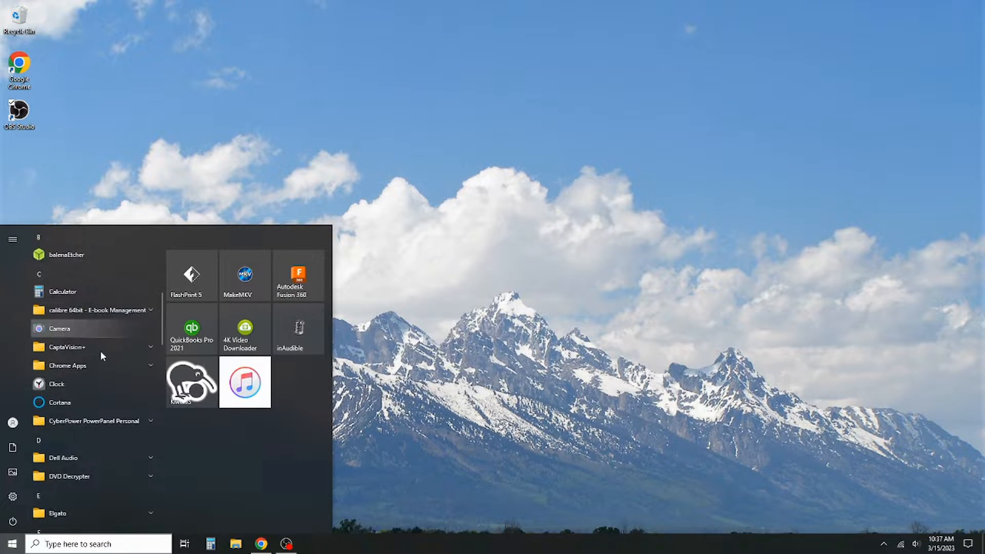
scroll("down", 3)
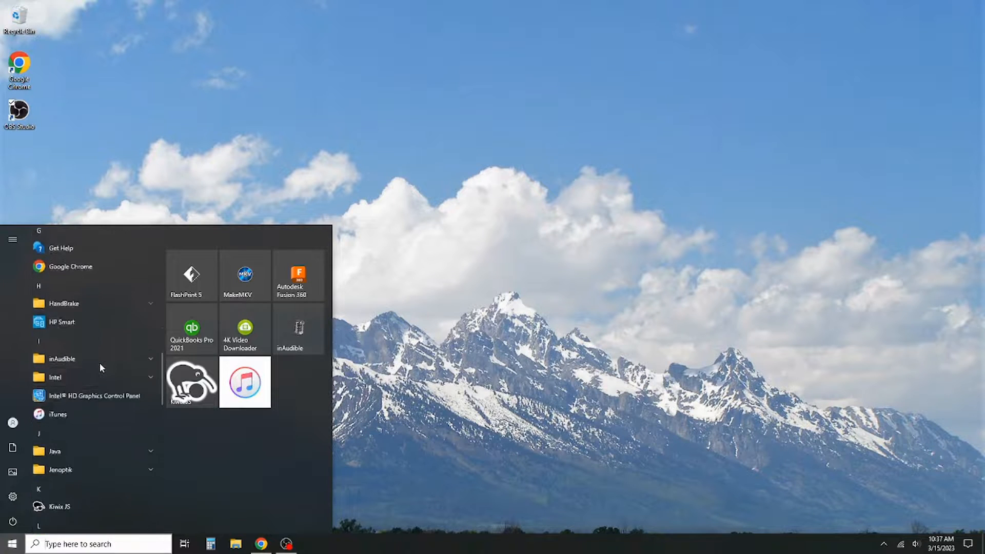
scroll("down", 3)
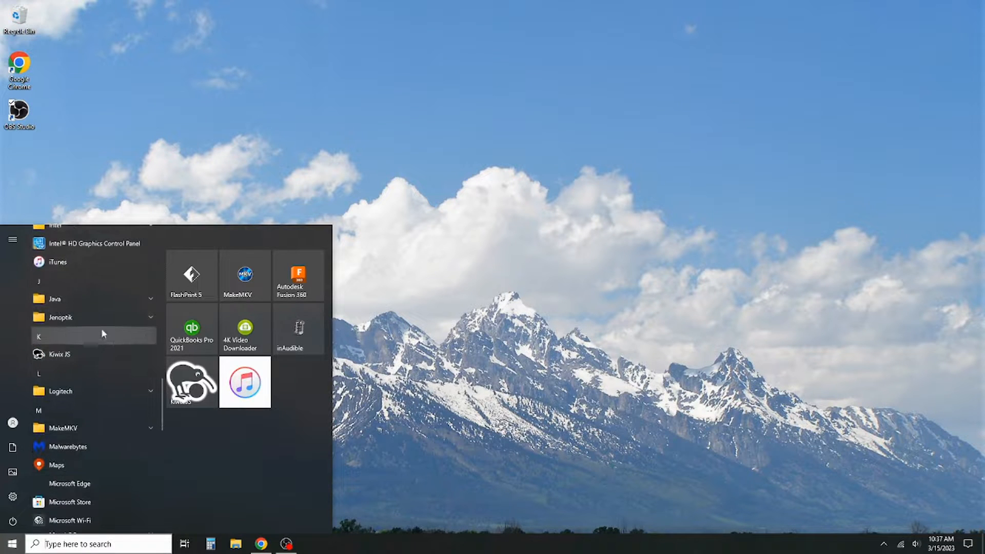
left_click(61, 317)
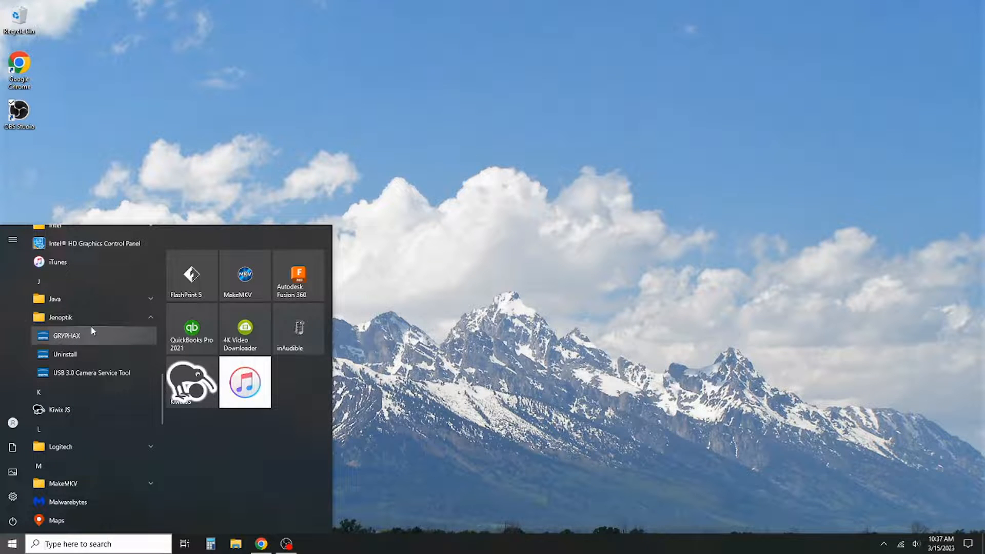
mouse_move(77, 344)
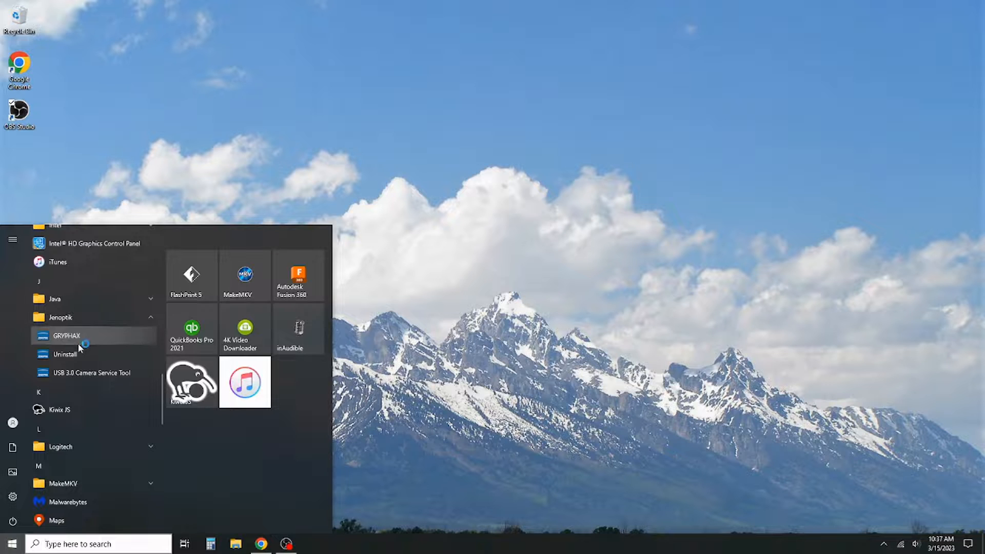
left_click(66, 336)
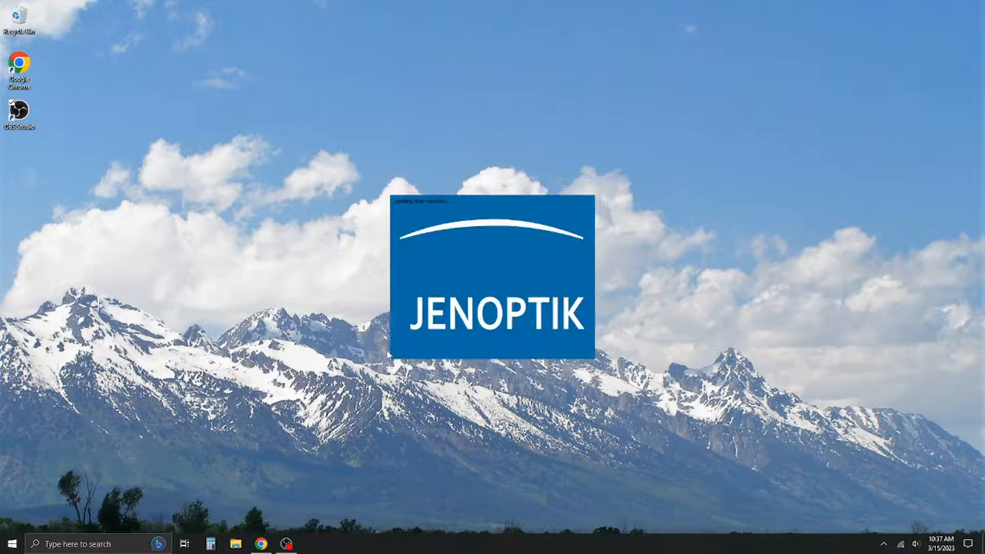